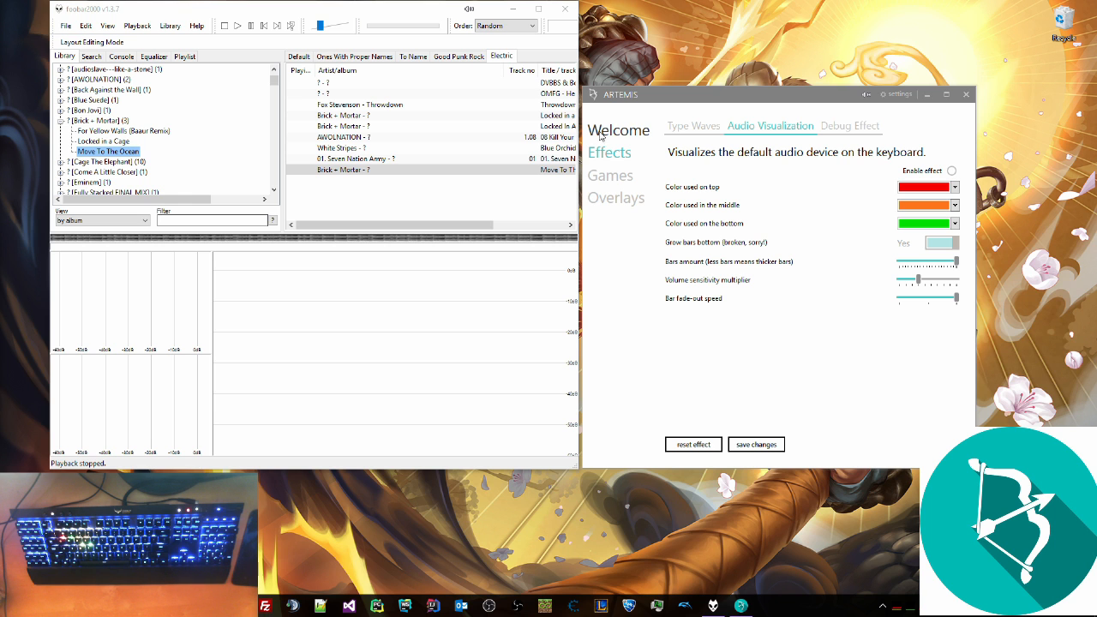
- Leave the Audio Visualization settings and return to Artemis's Welcome page
{"action": "left_click", "coordinate": [619, 129]}
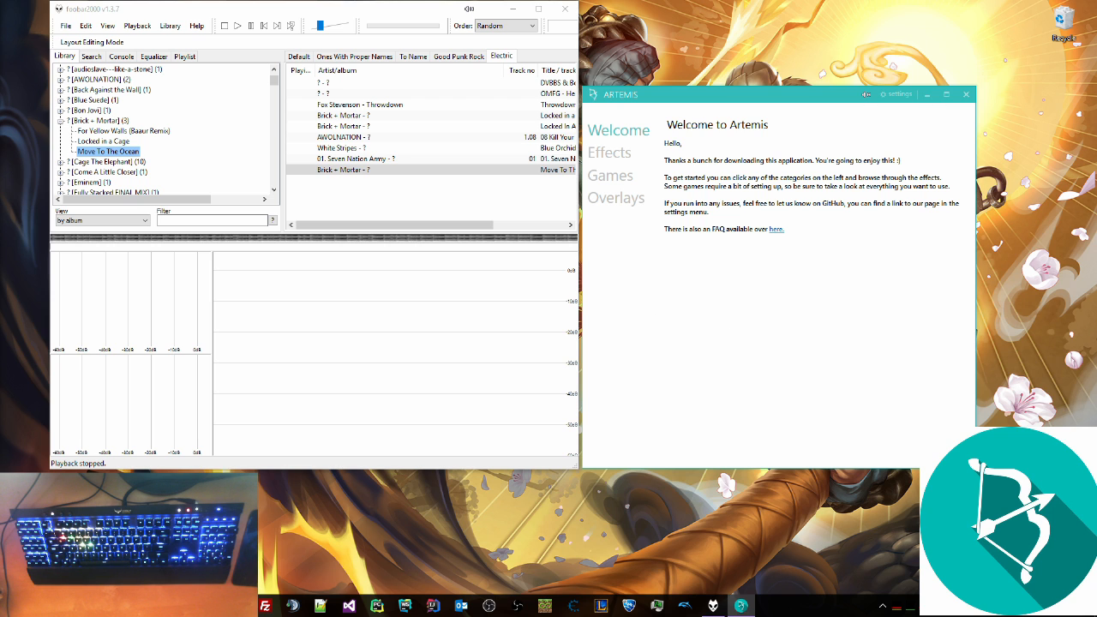
{"action": "mouse_move", "coordinate": [133, 328]}
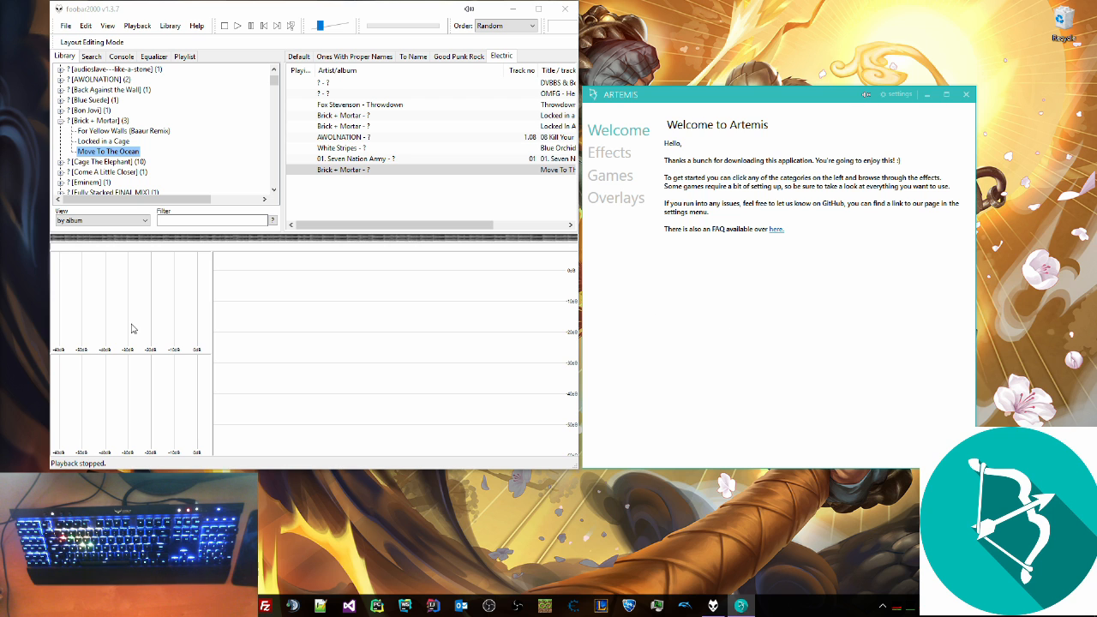
{"action": "mouse_move", "coordinate": [714, 137]}
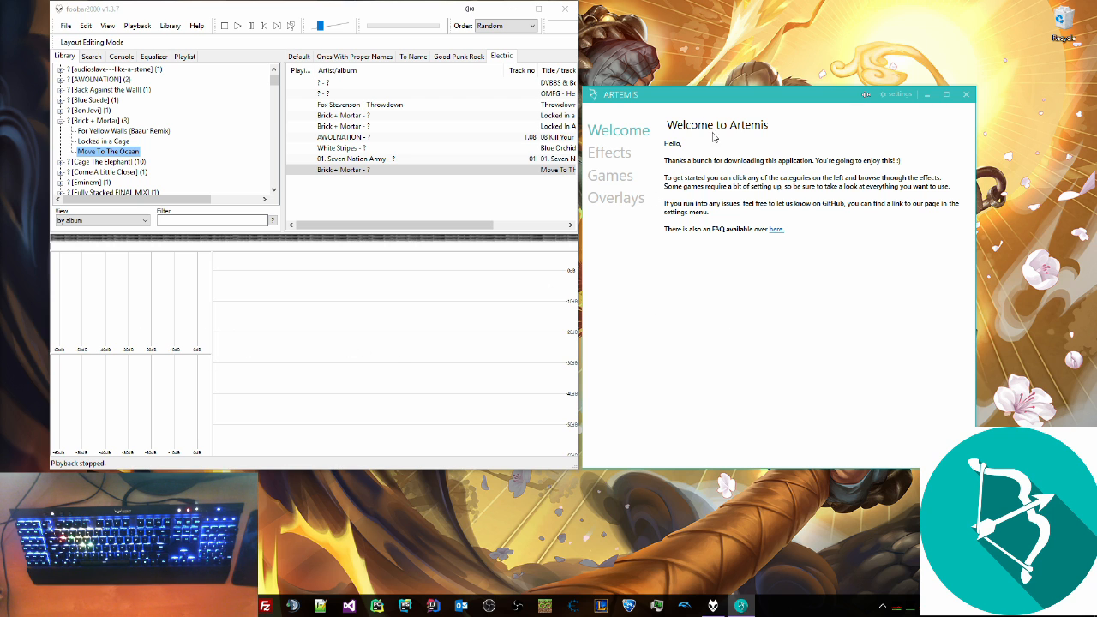
{"action": "mouse_move", "coordinate": [877, 119]}
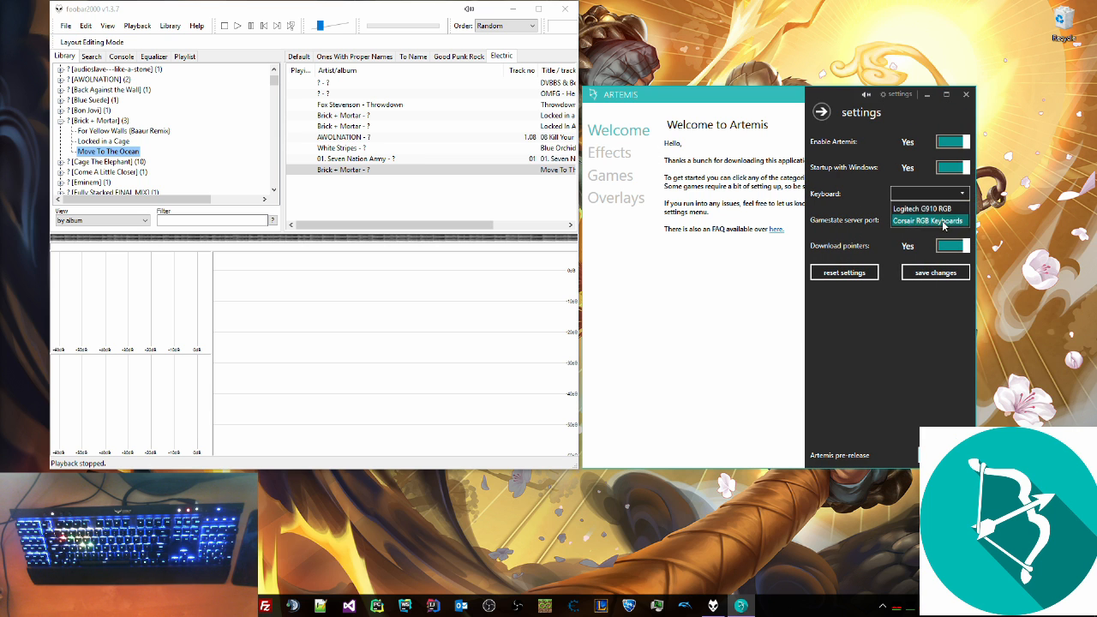
{"action": "left_click", "coordinate": [928, 221]}
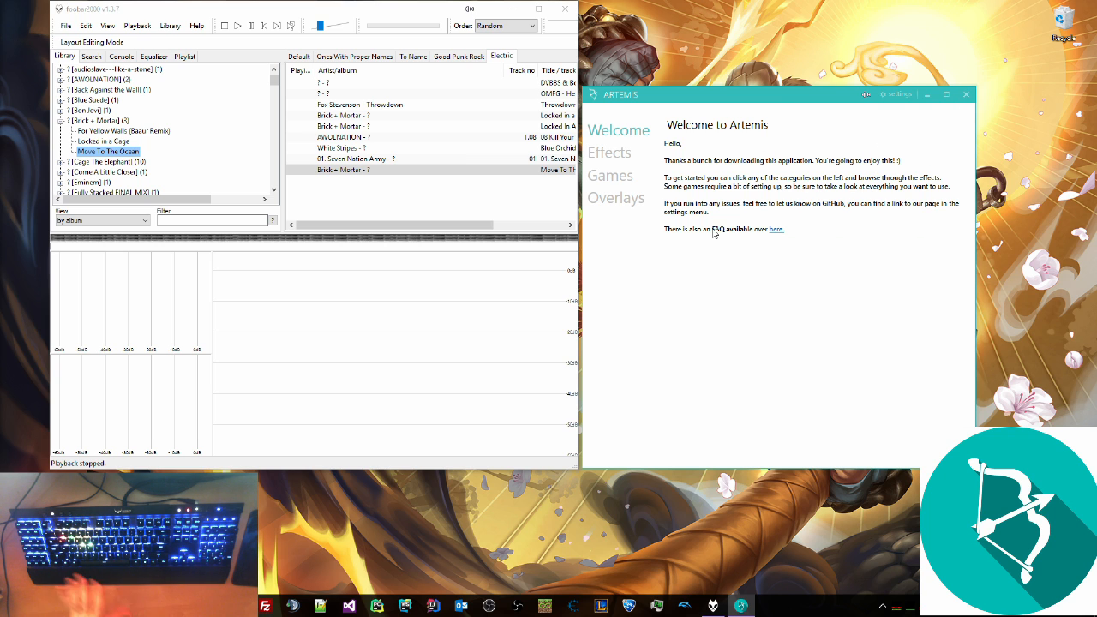
{"action": "mouse_move", "coordinate": [864, 504]}
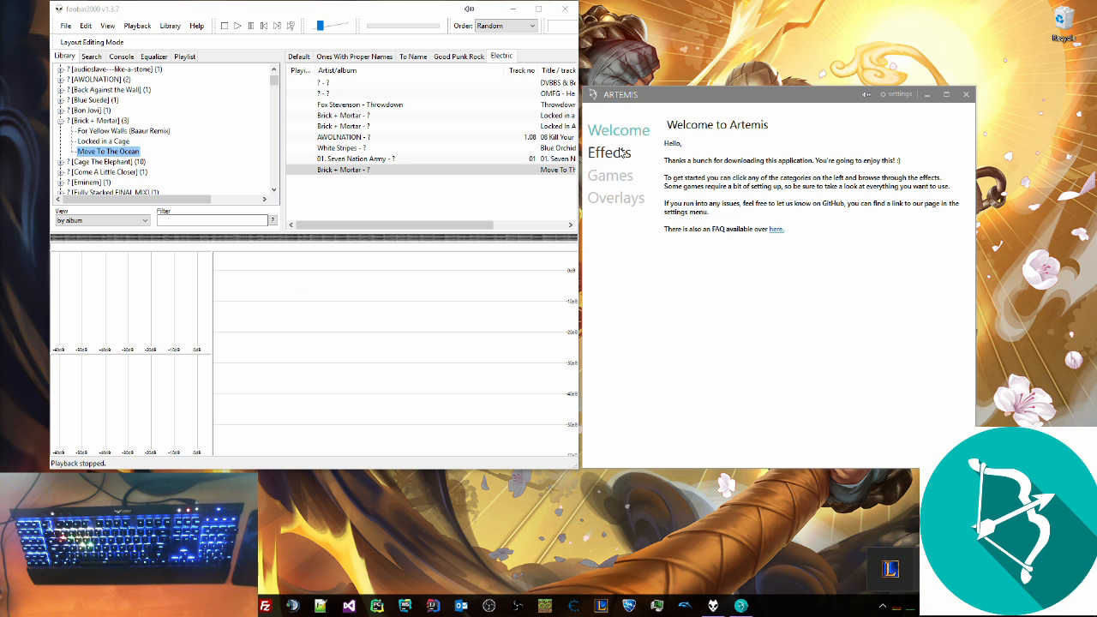
- Open the Debug Effect and adjust its rectangle width, height and scale sliders
{"action": "left_click", "coordinate": [609, 152]}
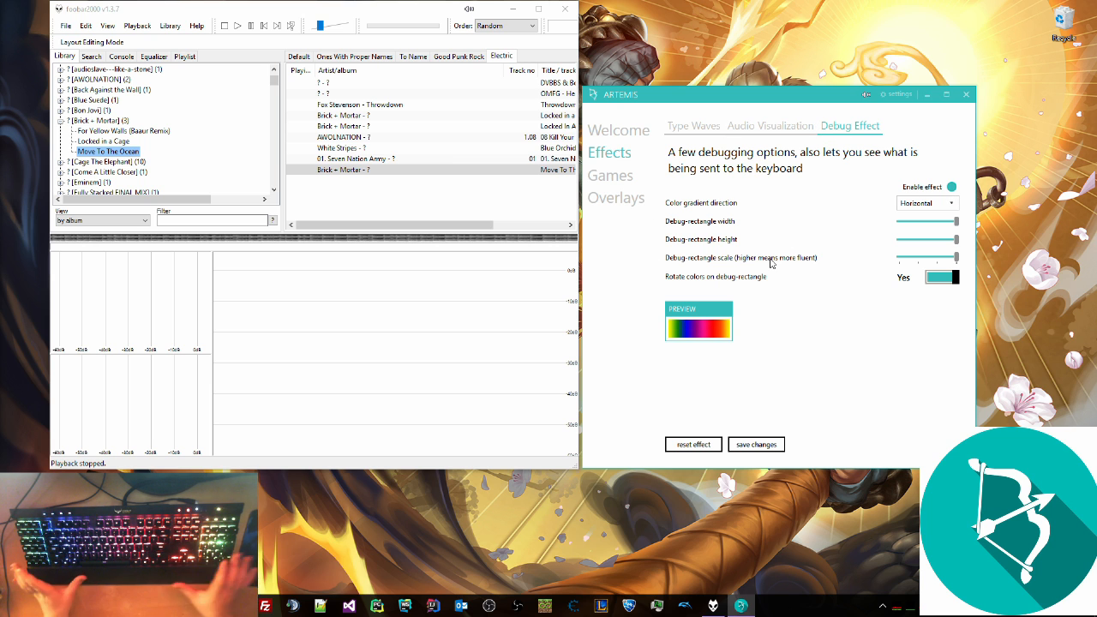
{"action": "left_click_drag", "start_coordinate": [937, 221], "coordinate": [924, 221]}
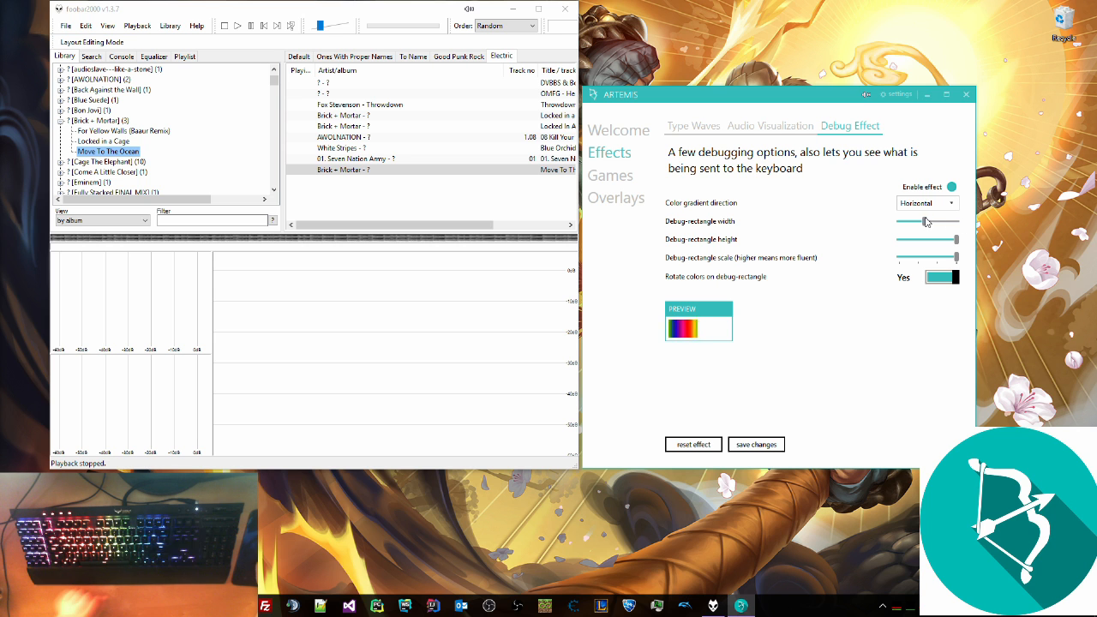
{"action": "left_click_drag", "start_coordinate": [924, 221], "coordinate": [953, 222]}
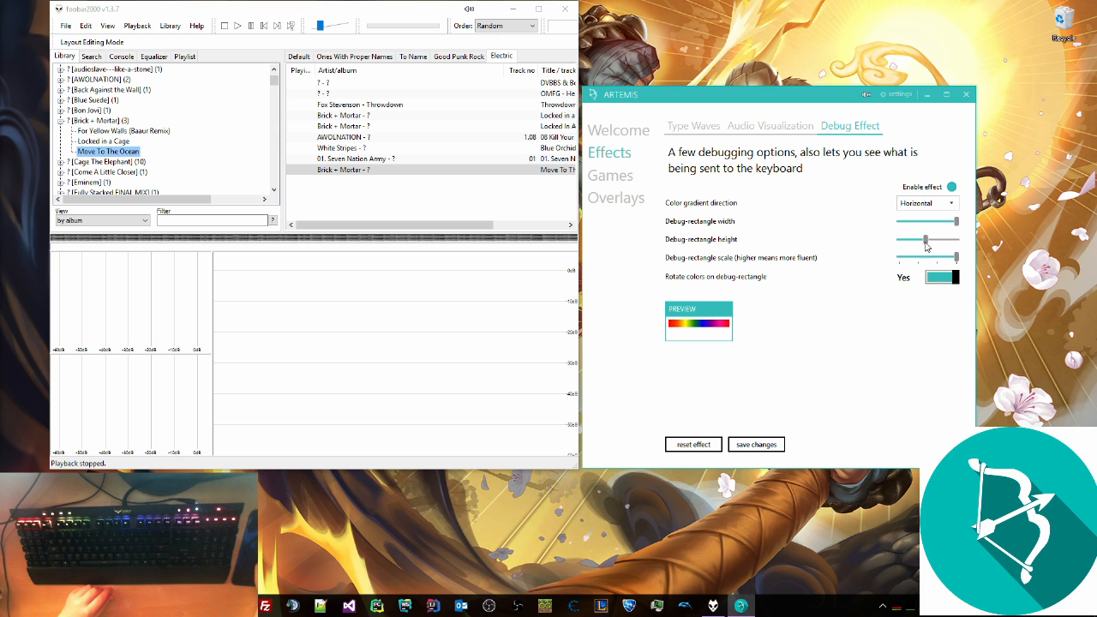
{"action": "left_click_drag", "start_coordinate": [922, 240], "coordinate": [938, 258]}
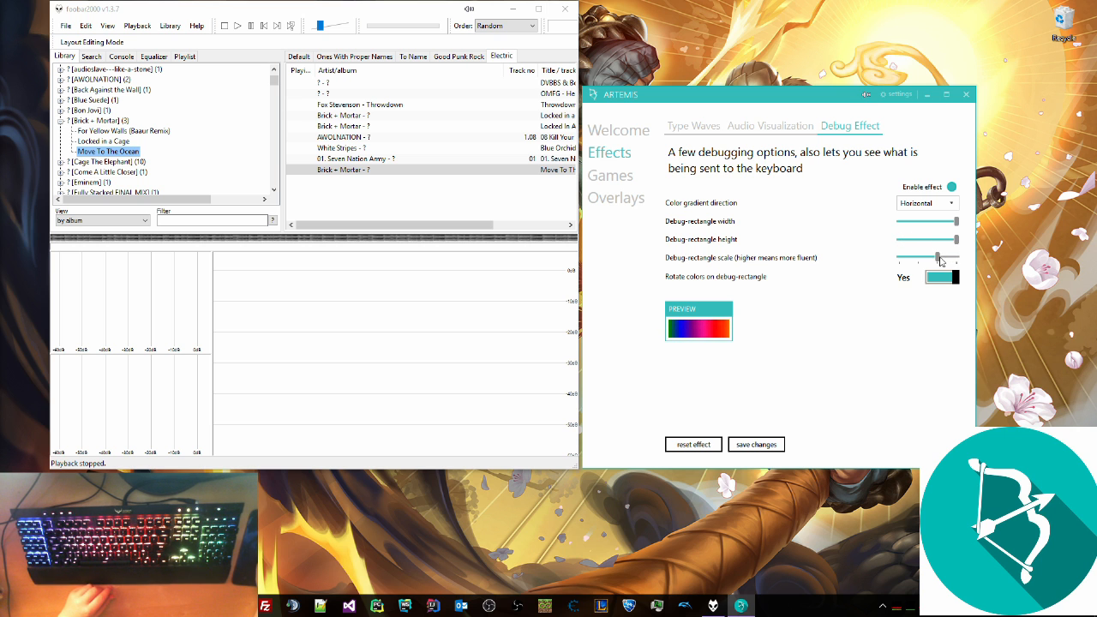
{"action": "left_click_drag", "start_coordinate": [939, 257], "coordinate": [898, 257]}
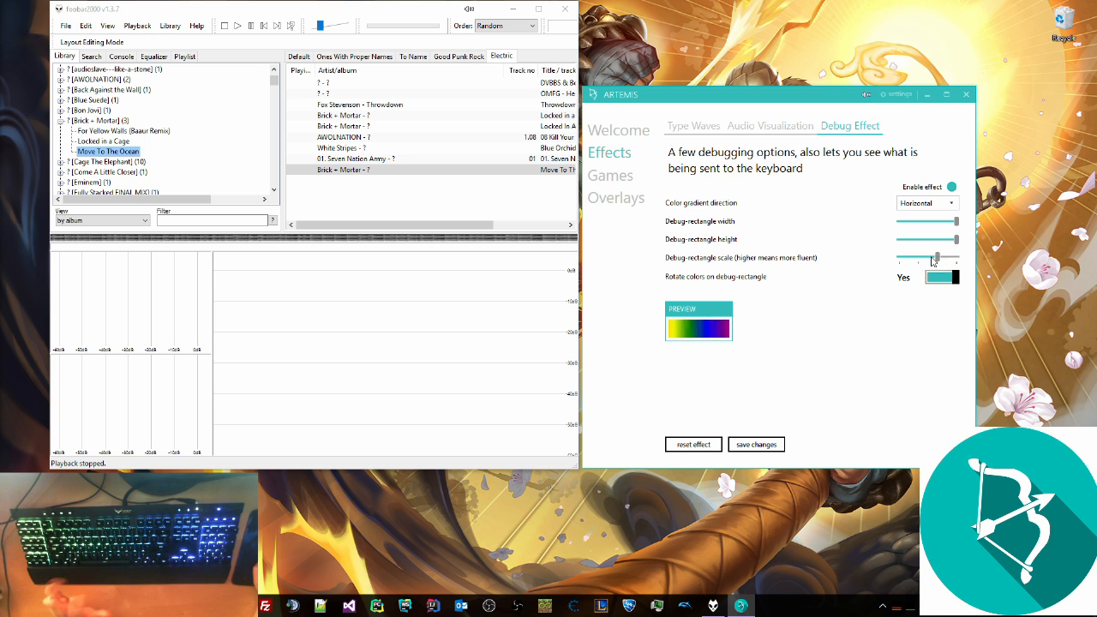
- Toggle the Debug Effect's Rotate colors off and back on
{"action": "left_click", "coordinate": [941, 277]}
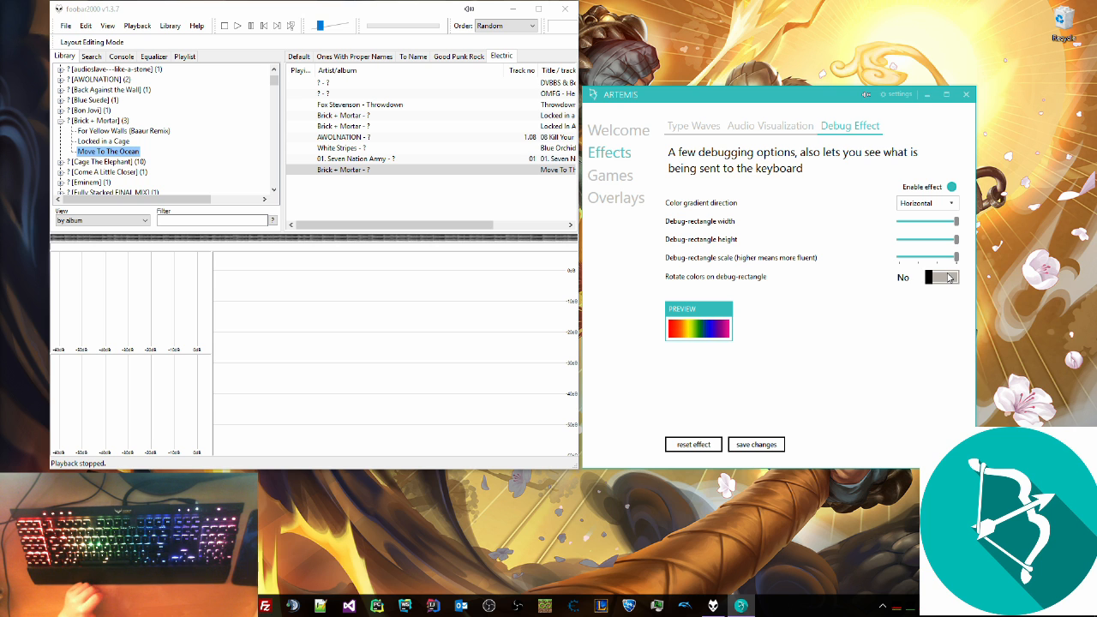
{"action": "left_click", "coordinate": [942, 277]}
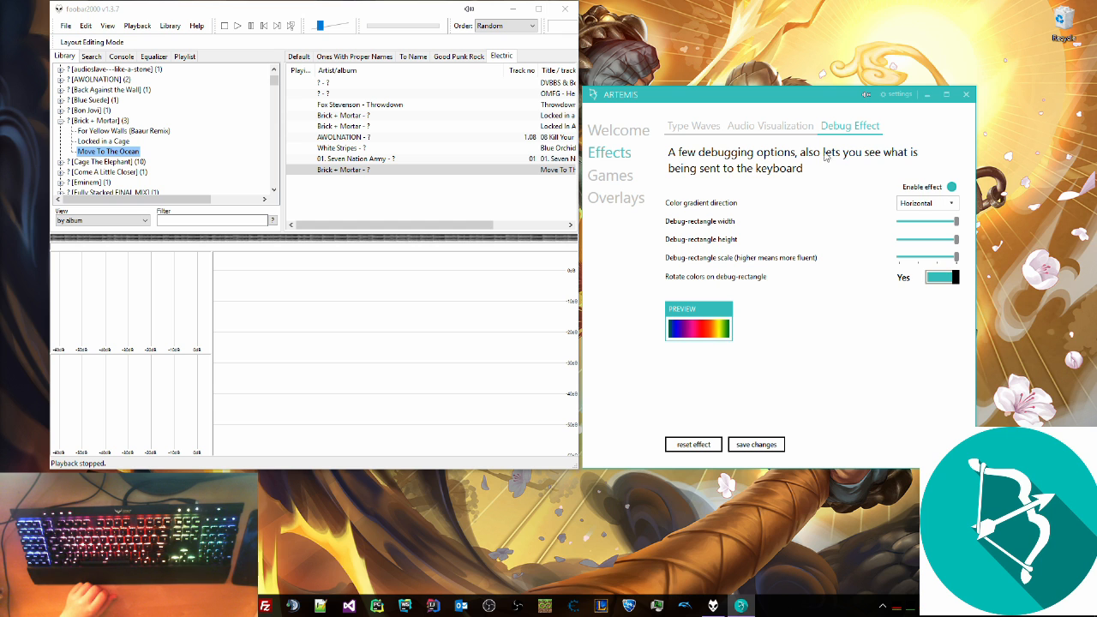
{"action": "left_click", "coordinate": [770, 125]}
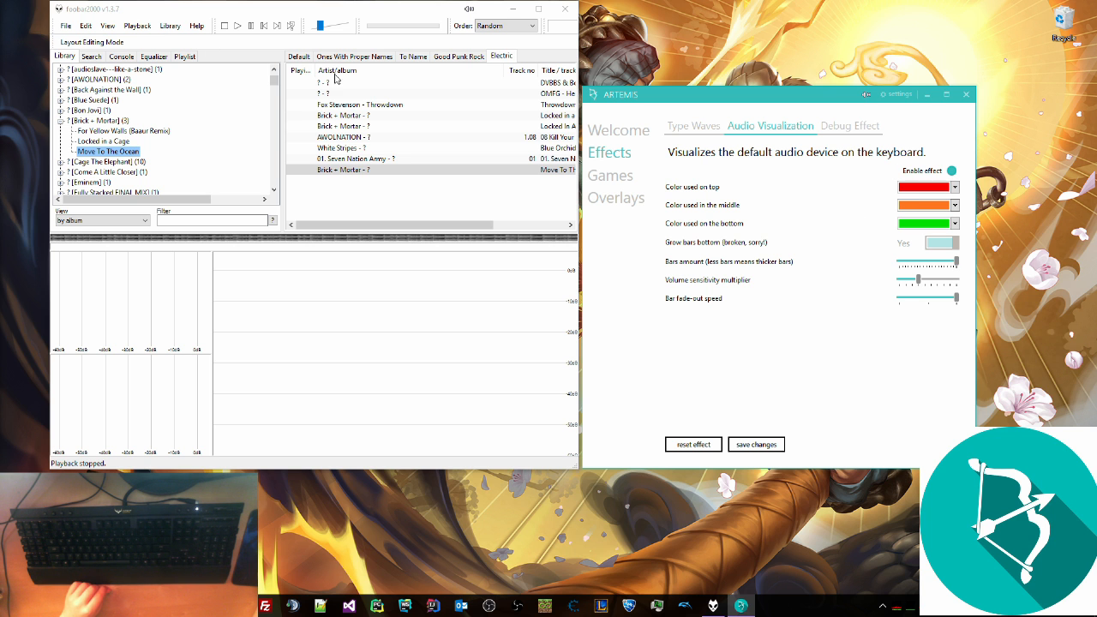
- Play 'Move To The Ocean' in foobar2000 and raise the volume sensitivity multiplier
{"action": "double_click", "coordinate": [343, 169]}
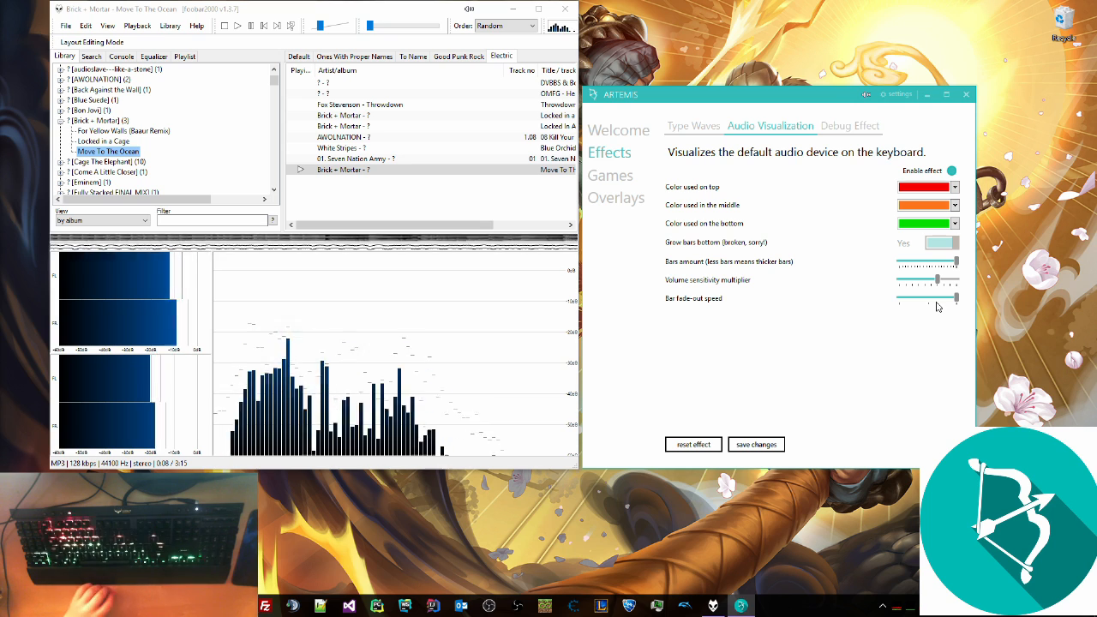
{"action": "left_click", "coordinate": [849, 125]}
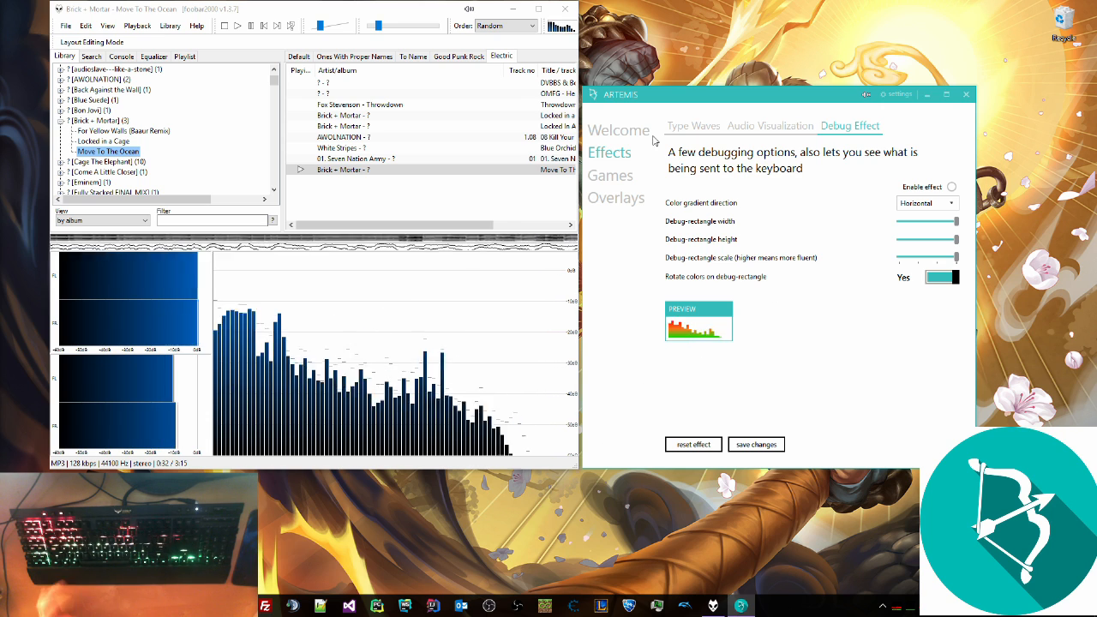
{"action": "left_click", "coordinate": [225, 26]}
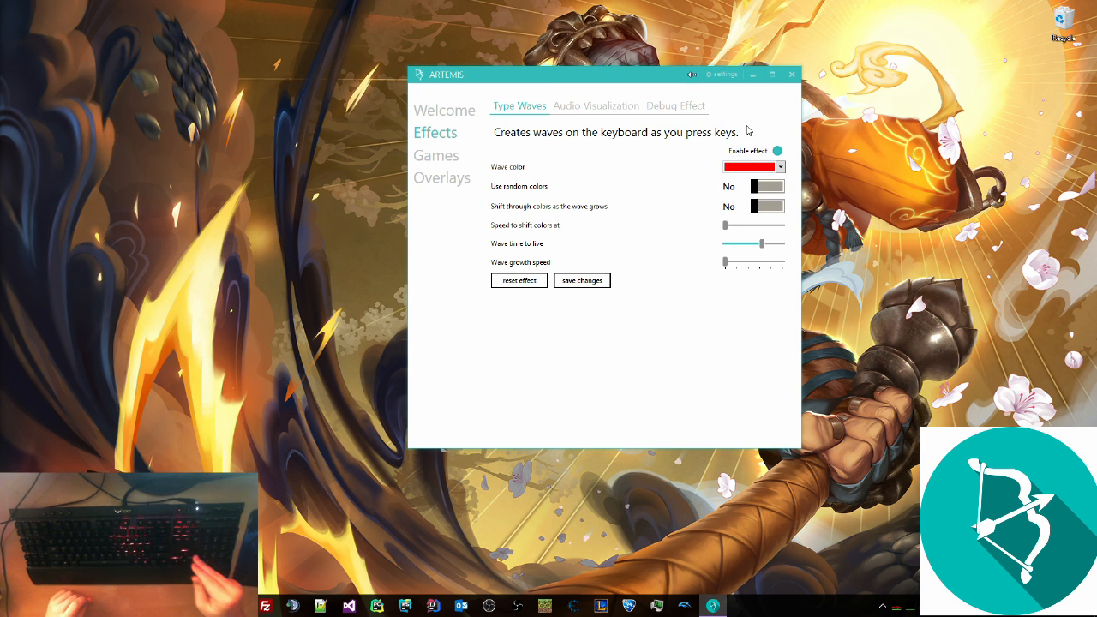
{"action": "mouse_move", "coordinate": [766, 224]}
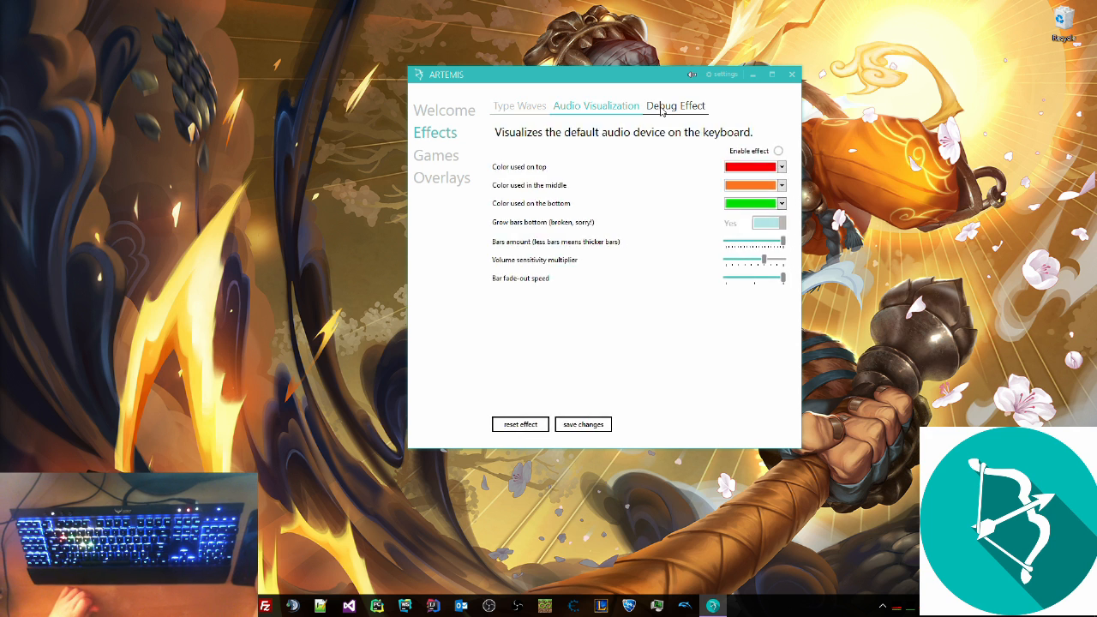
- Switch to the Debug Effect settings tab
{"action": "left_click", "coordinate": [519, 105]}
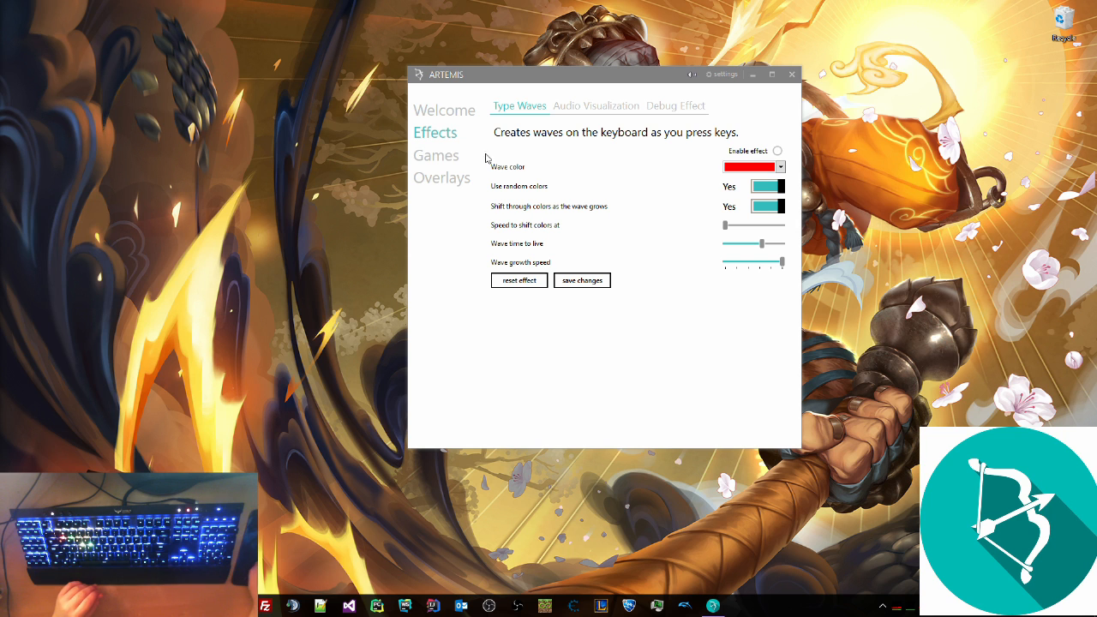
- Open the Rocket League game settings and set the secondary boost colour to green
{"action": "left_click", "coordinate": [436, 155]}
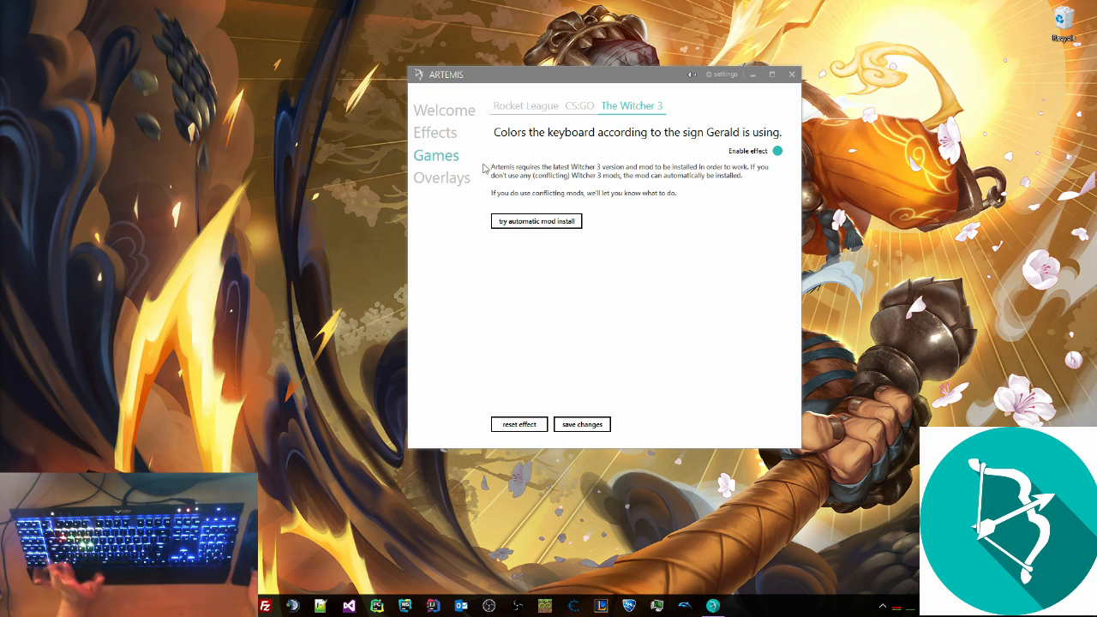
{"action": "left_click", "coordinate": [434, 132]}
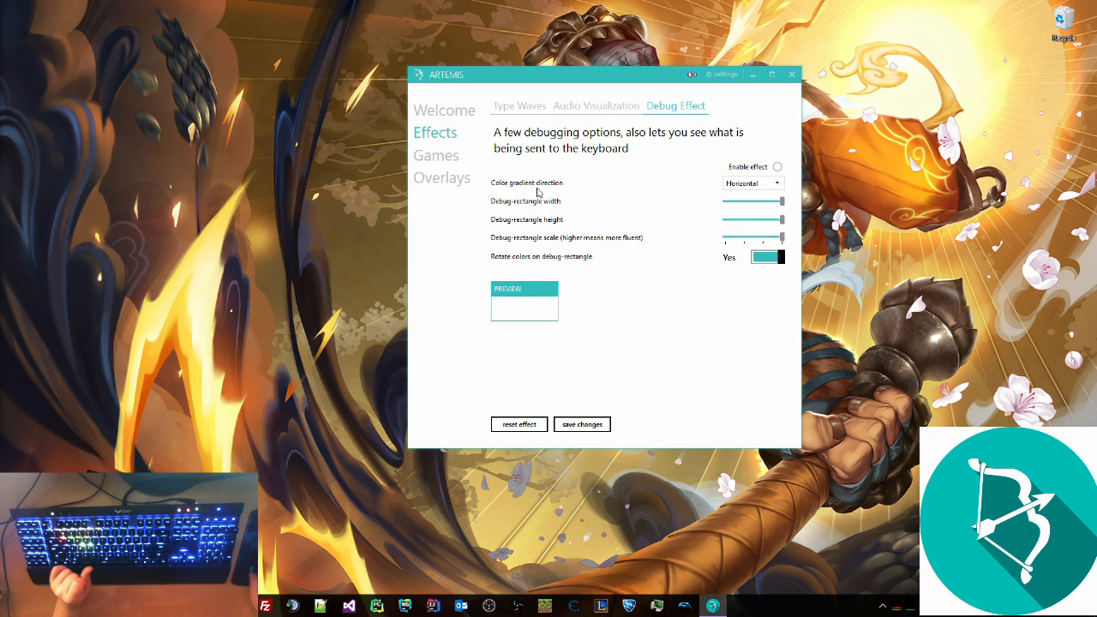
{"action": "mouse_move", "coordinate": [541, 182]}
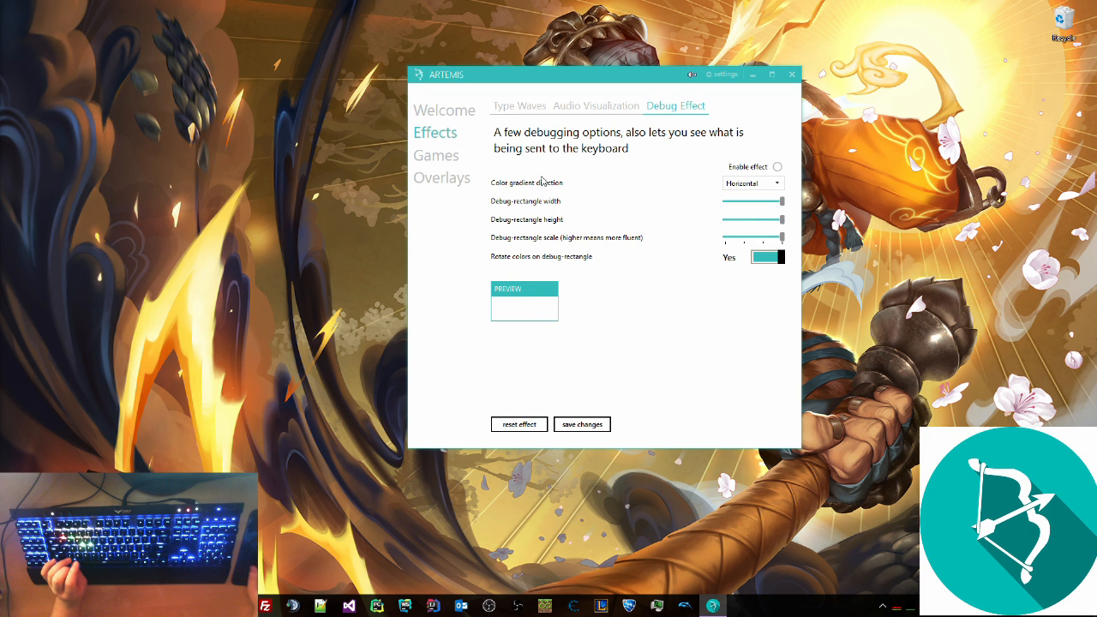
{"action": "left_click", "coordinate": [436, 155]}
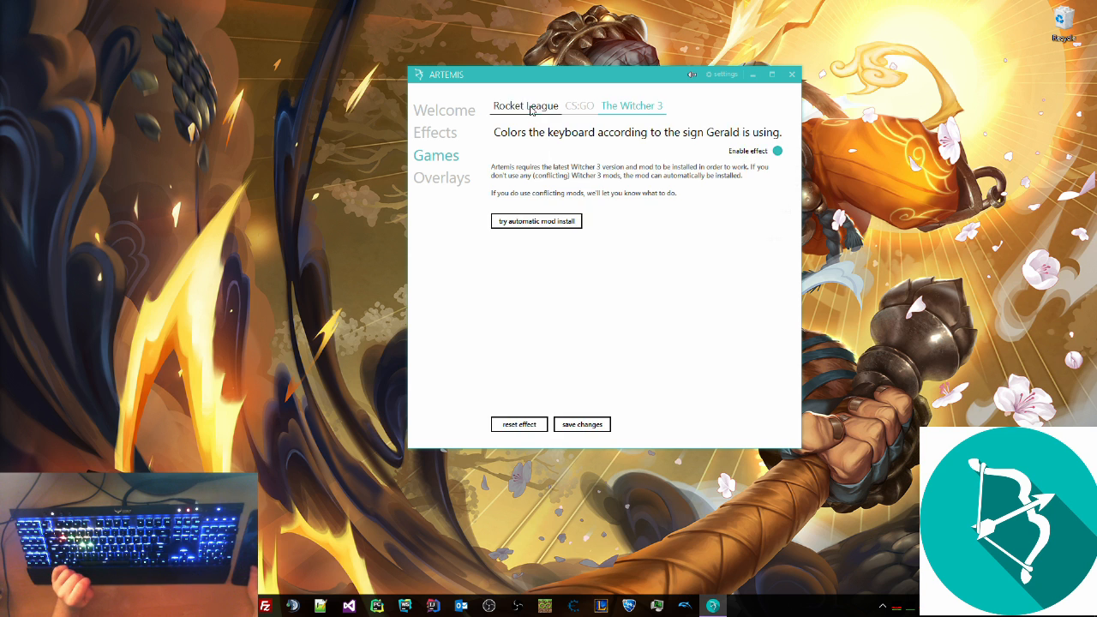
{"action": "left_click", "coordinate": [526, 105]}
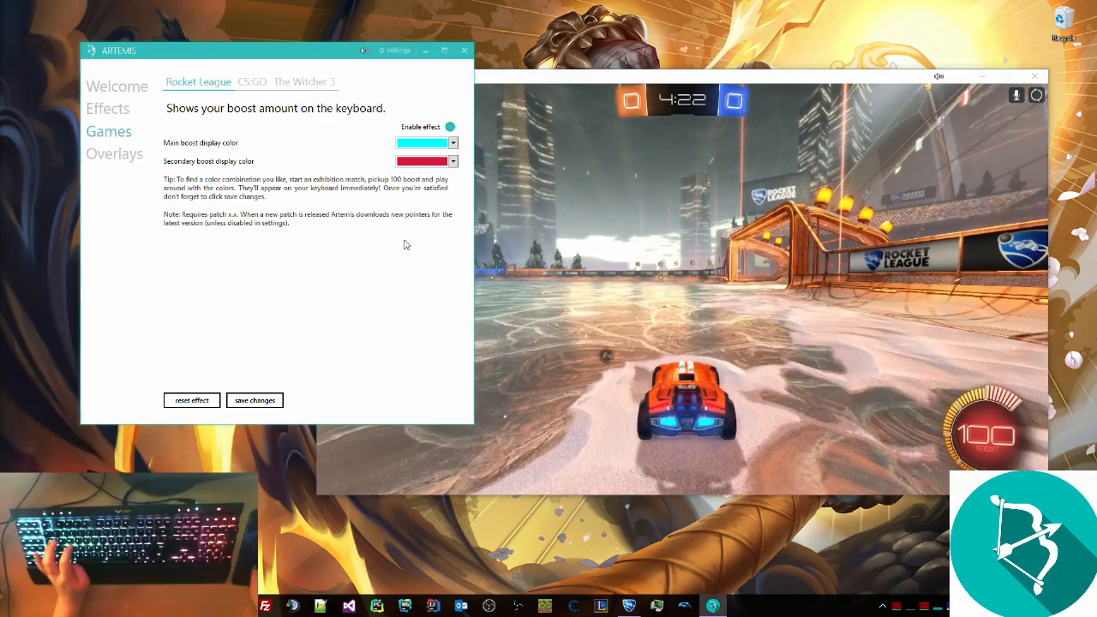
{"action": "left_click", "coordinate": [420, 162]}
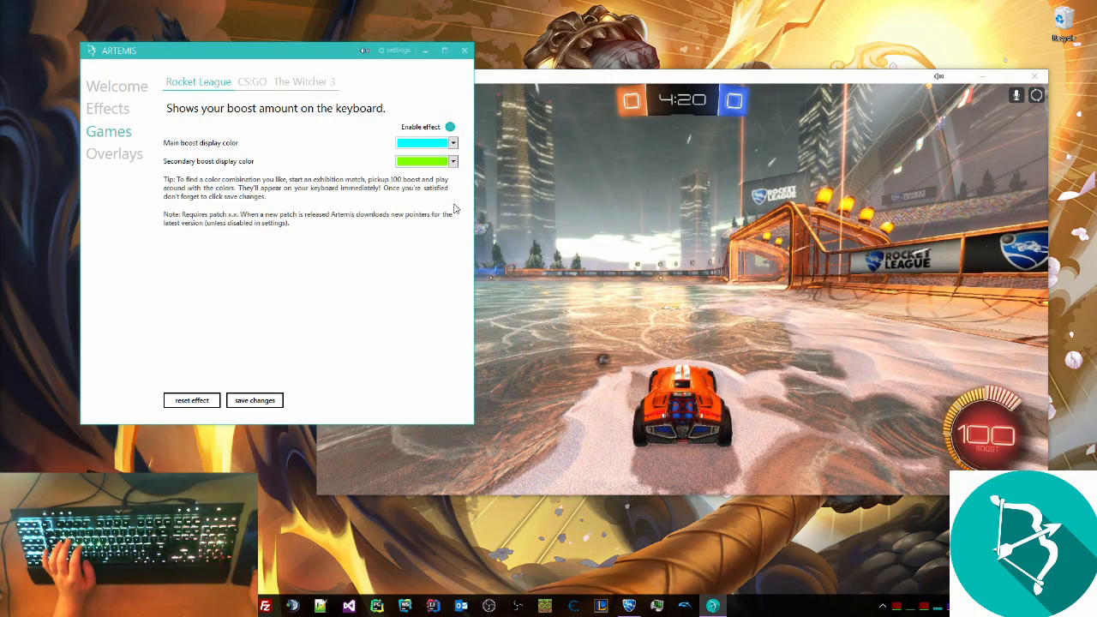
{"action": "left_click", "coordinate": [453, 143]}
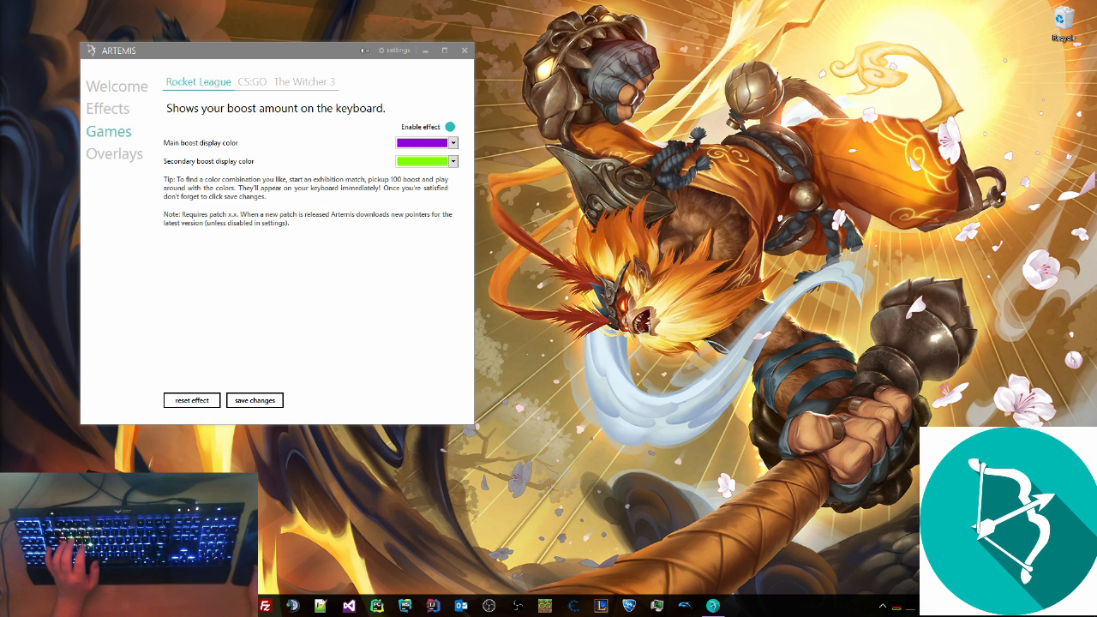
- Show the CS:GO game settings and browse for the CS:GO directory
{"action": "left_click", "coordinate": [252, 82]}
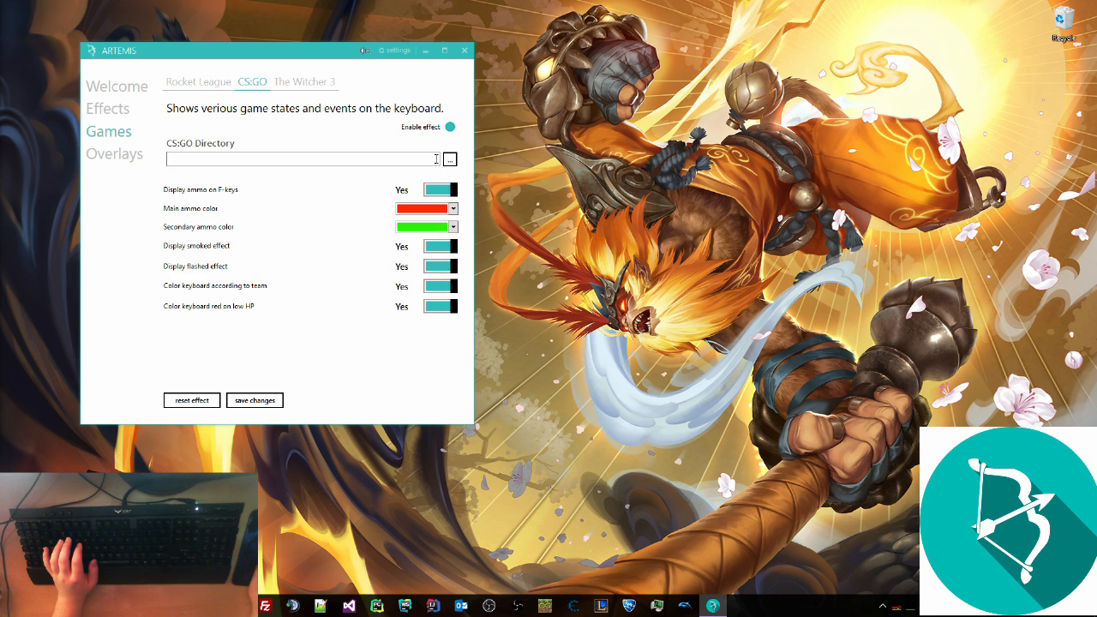
{"action": "left_click", "coordinate": [450, 158]}
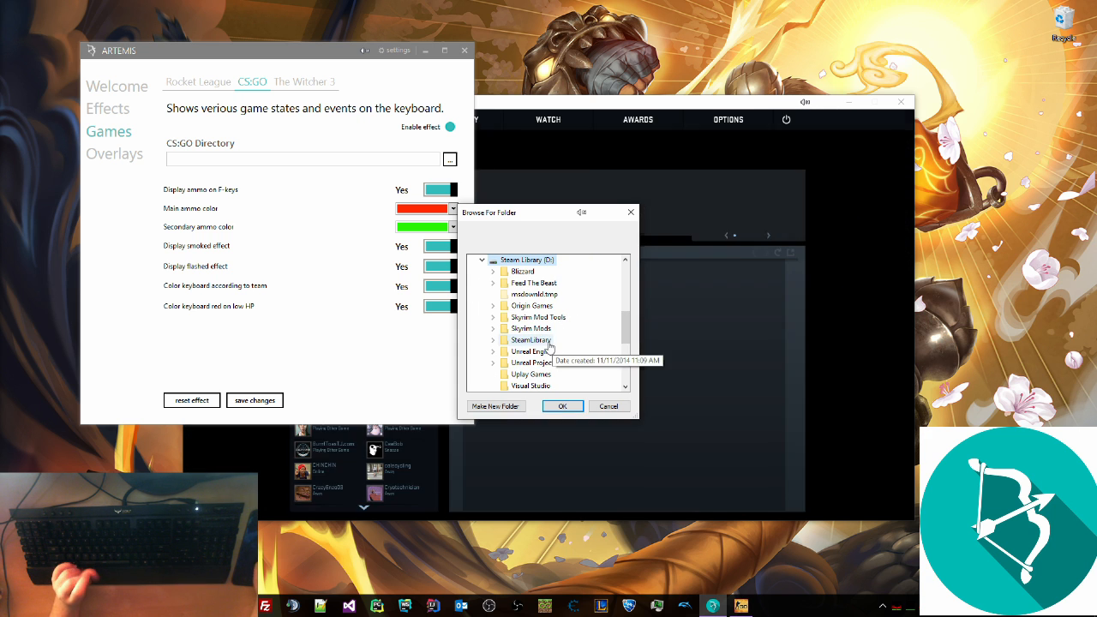
- Set the CS:GO directory to the Counter-Strike Global Offensive Steam folder, with green main ammo colour
{"action": "double_click", "coordinate": [531, 339]}
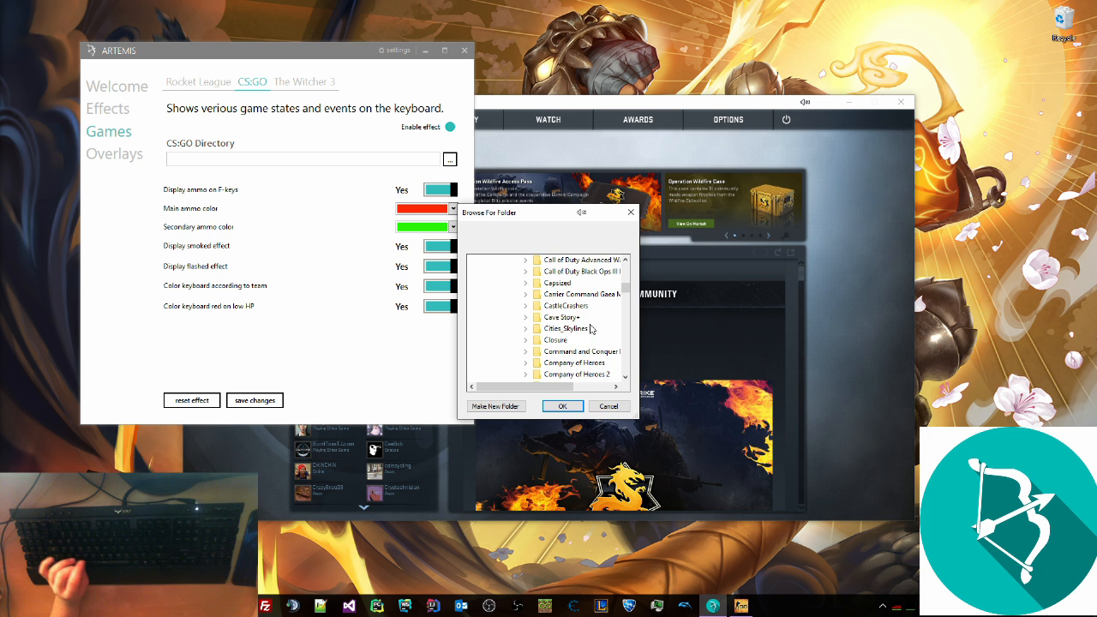
{"action": "double_click", "coordinate": [561, 317]}
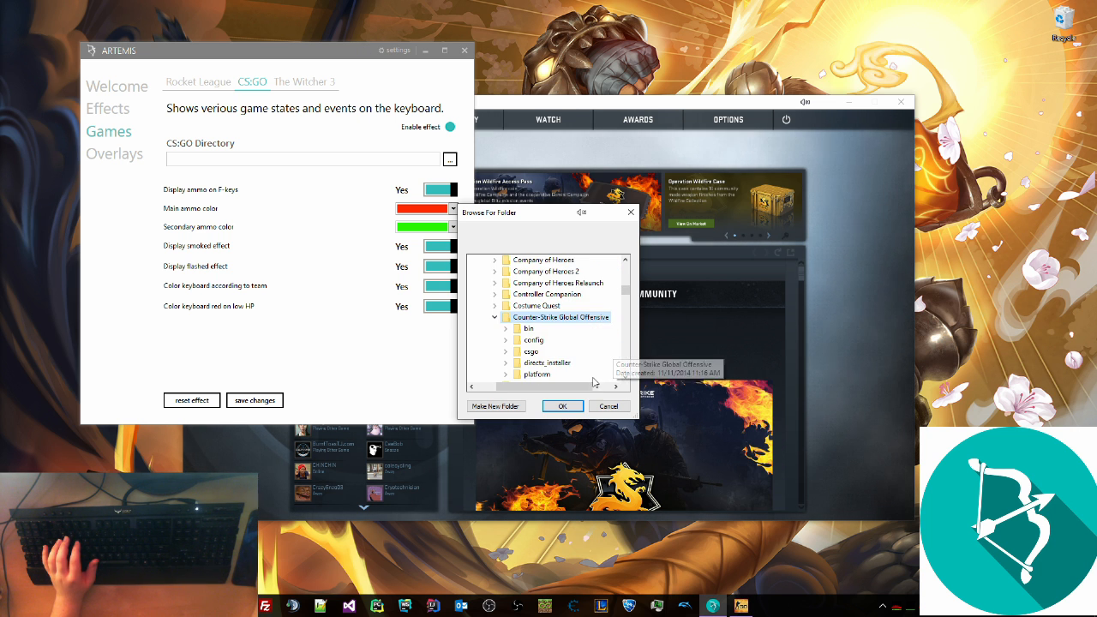
{"action": "left_click", "coordinate": [562, 406]}
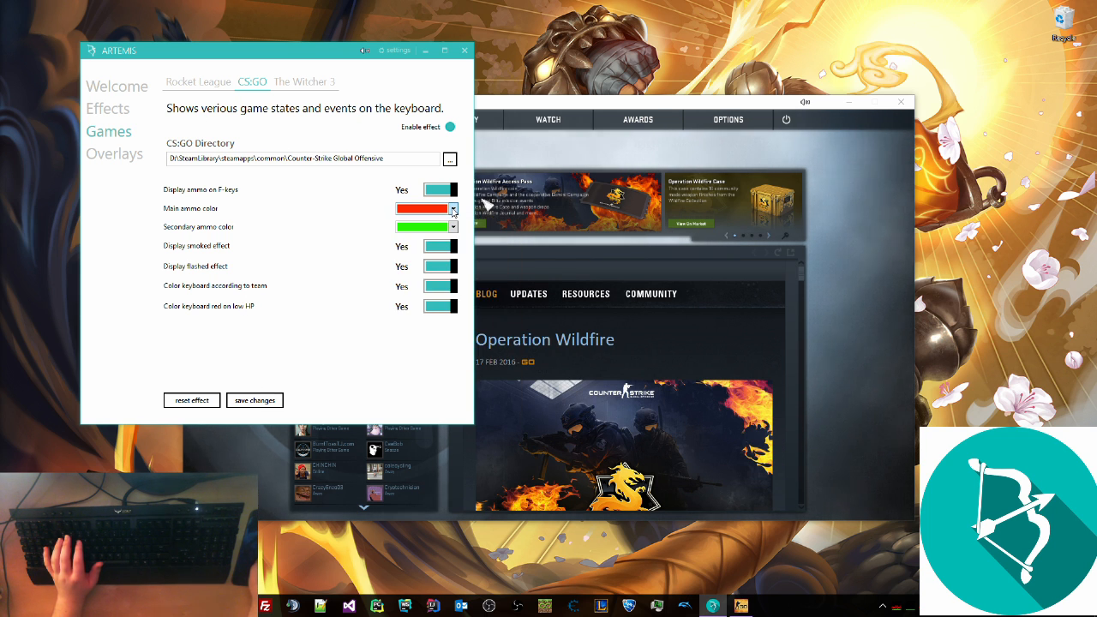
{"action": "left_click", "coordinate": [451, 210]}
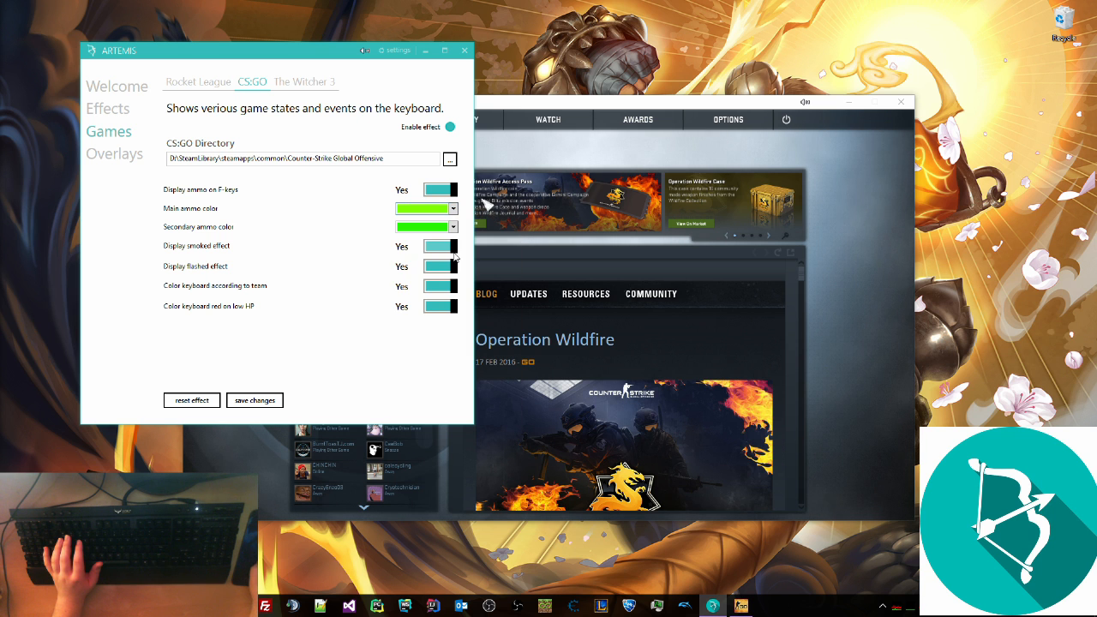
{"action": "left_click", "coordinate": [368, 120]}
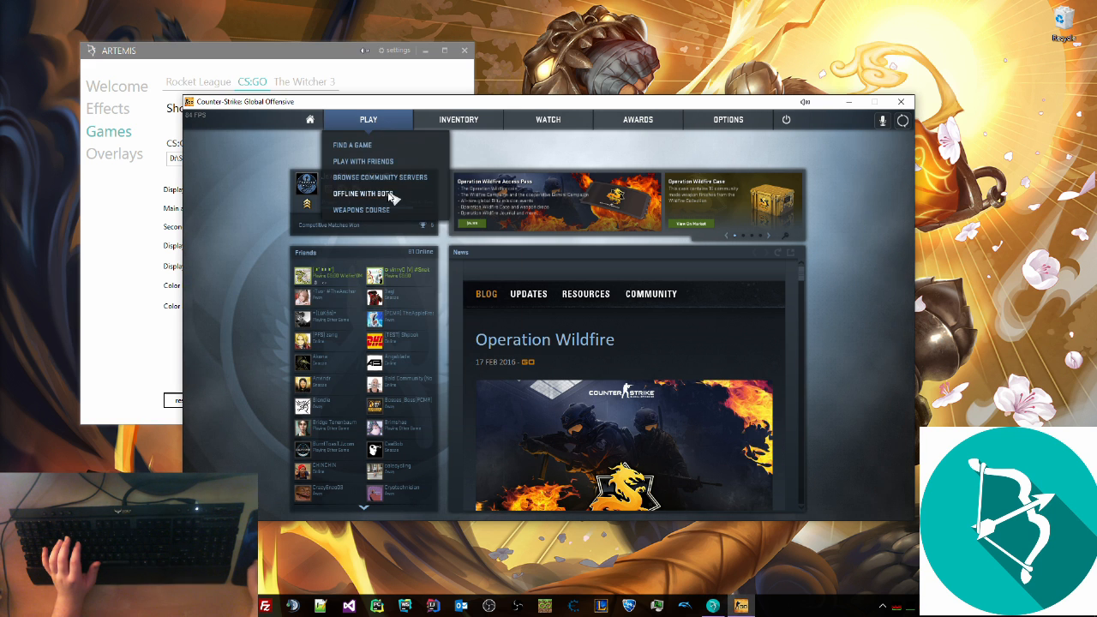
- Start a casual offline CS:GO match against easy bots
{"action": "left_click", "coordinate": [363, 193]}
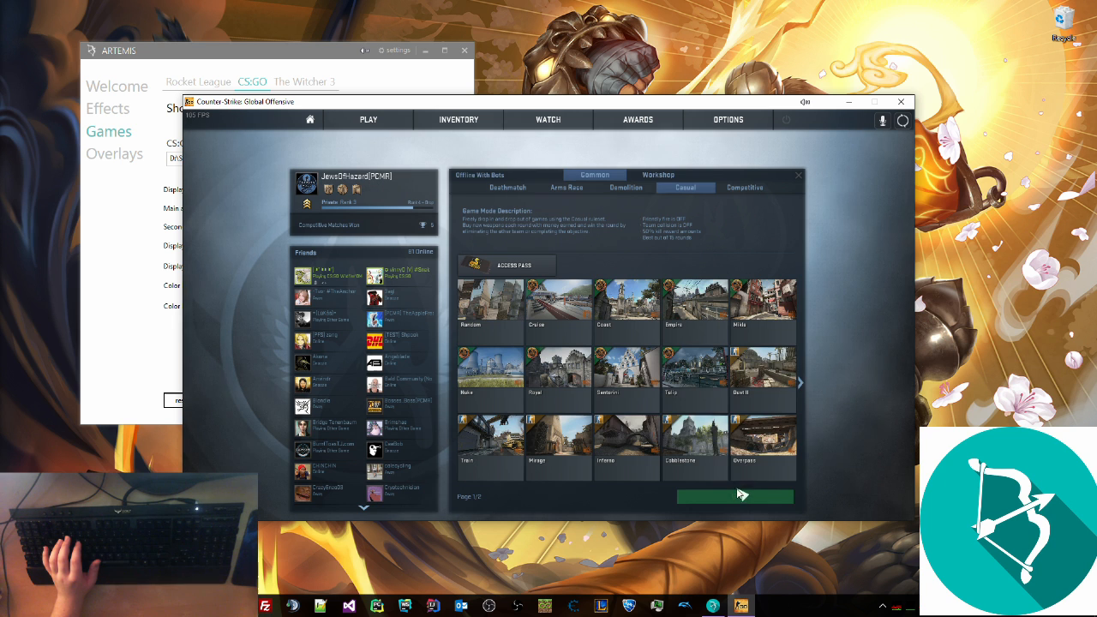
{"action": "left_click", "coordinate": [735, 496]}
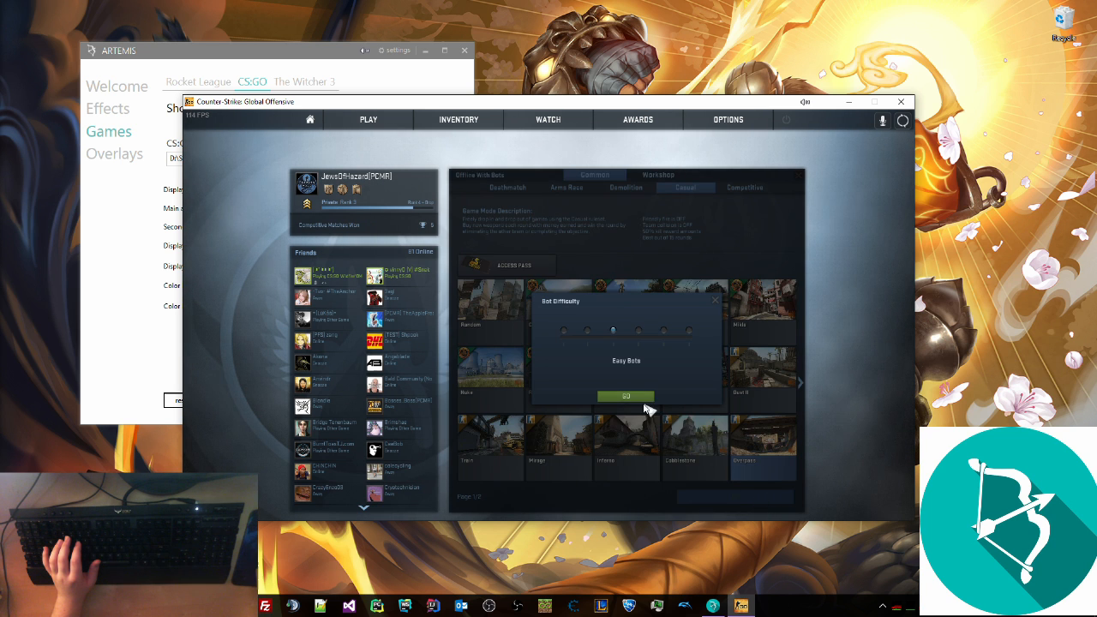
{"action": "left_click", "coordinate": [626, 396]}
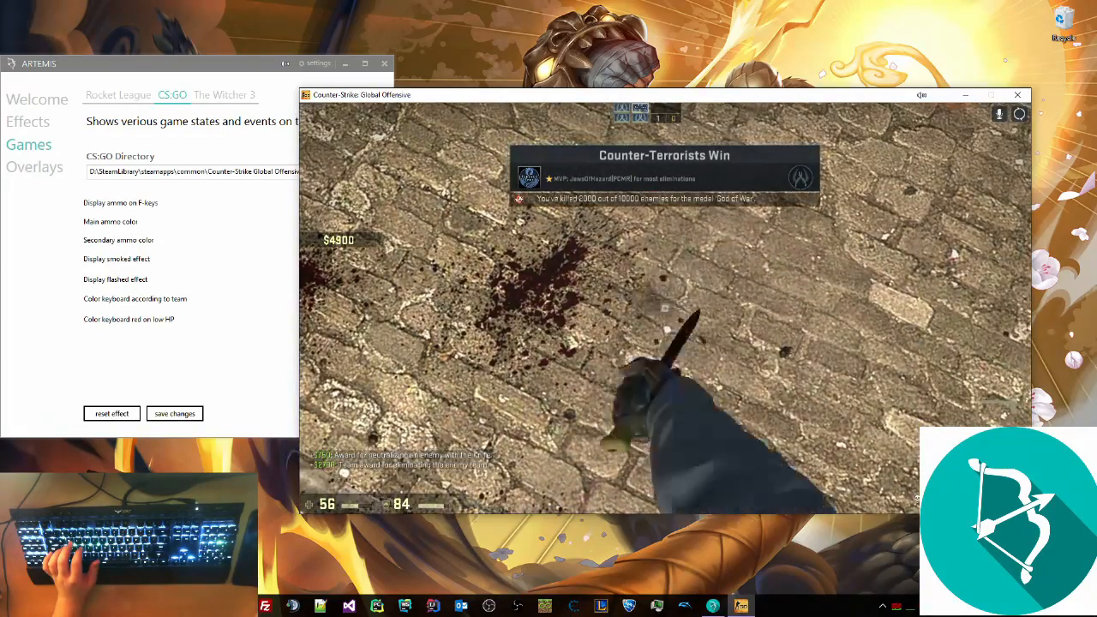
- Buy a decoy grenade from the CS:GO buy menu
{"action": "key", "text": "b"}
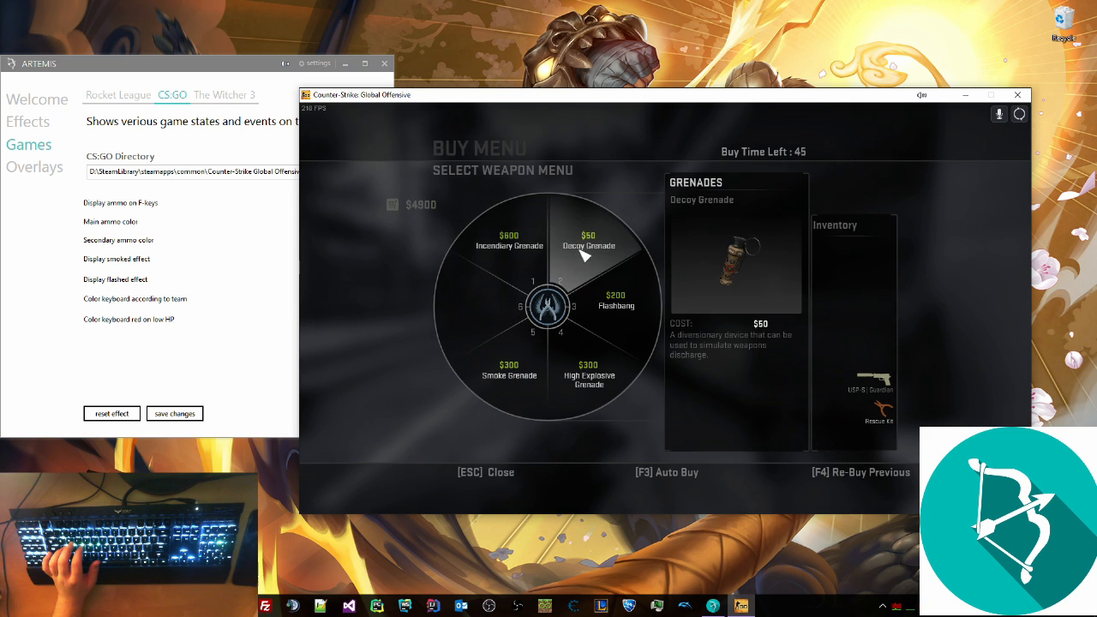
{"action": "left_click", "coordinate": [509, 370]}
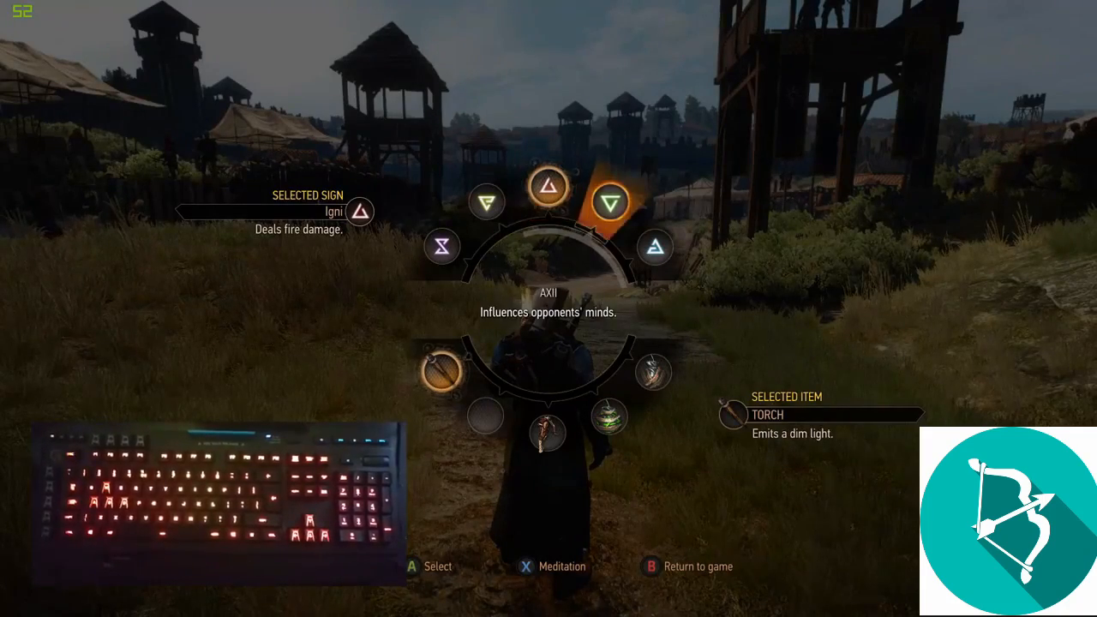
- Browse the Witcher 3 sign wheel with Igni selected, then return to the desktop
{"action": "key", "text": "b"}
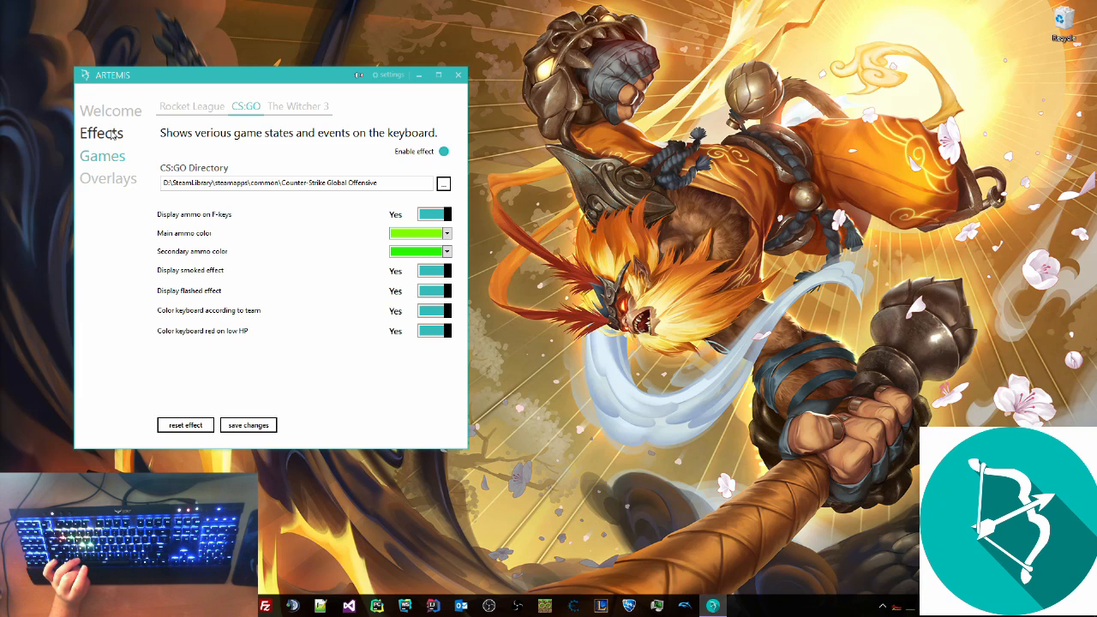
- Enable the Debug Effect for a rainbow keyboard gradient, then view Audio Visualization settings
{"action": "left_click", "coordinate": [110, 110]}
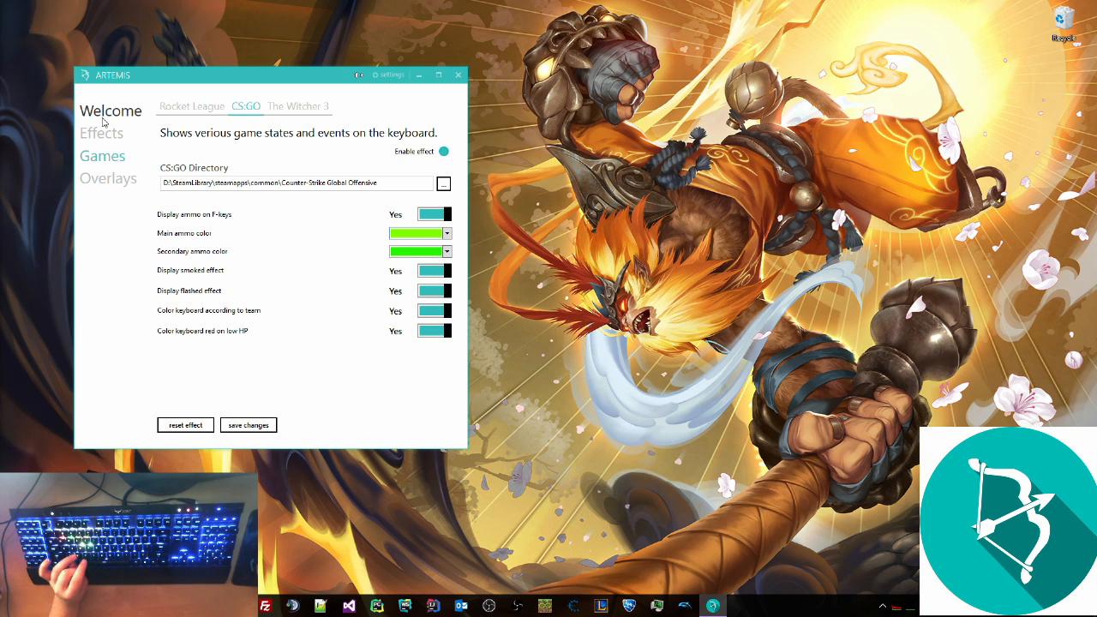
{"action": "left_click", "coordinate": [101, 132]}
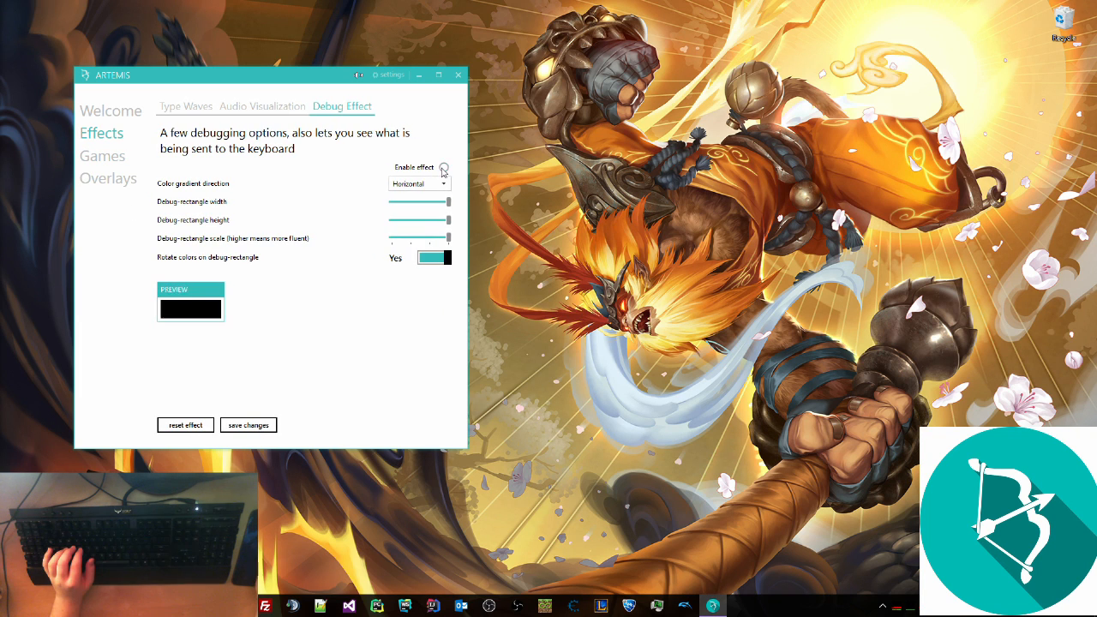
{"action": "left_click", "coordinate": [443, 167]}
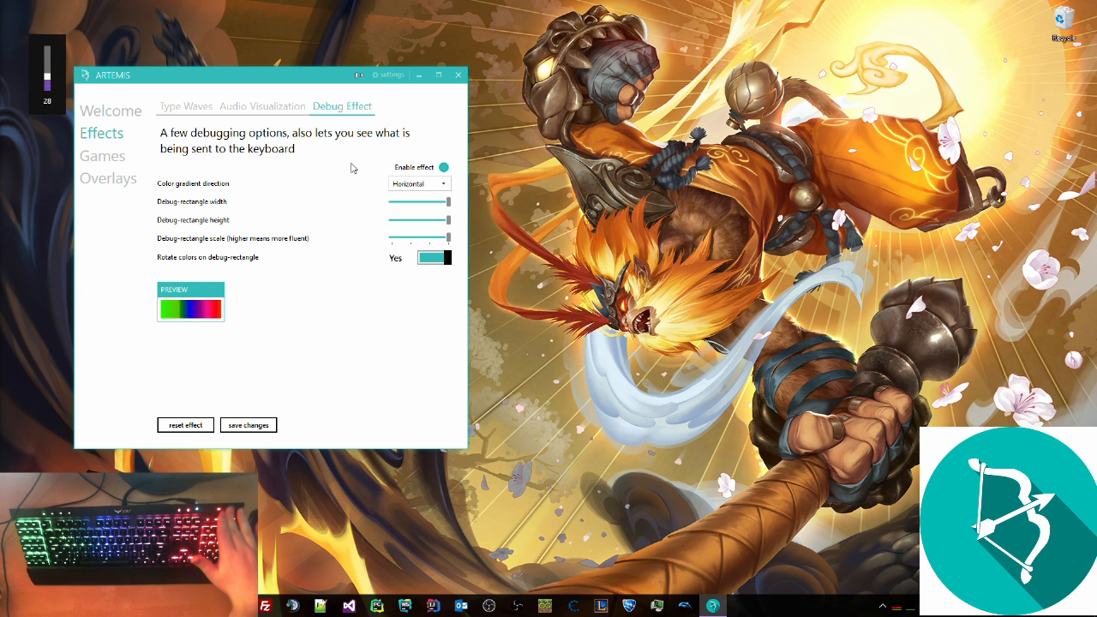
{"action": "left_click", "coordinate": [262, 105]}
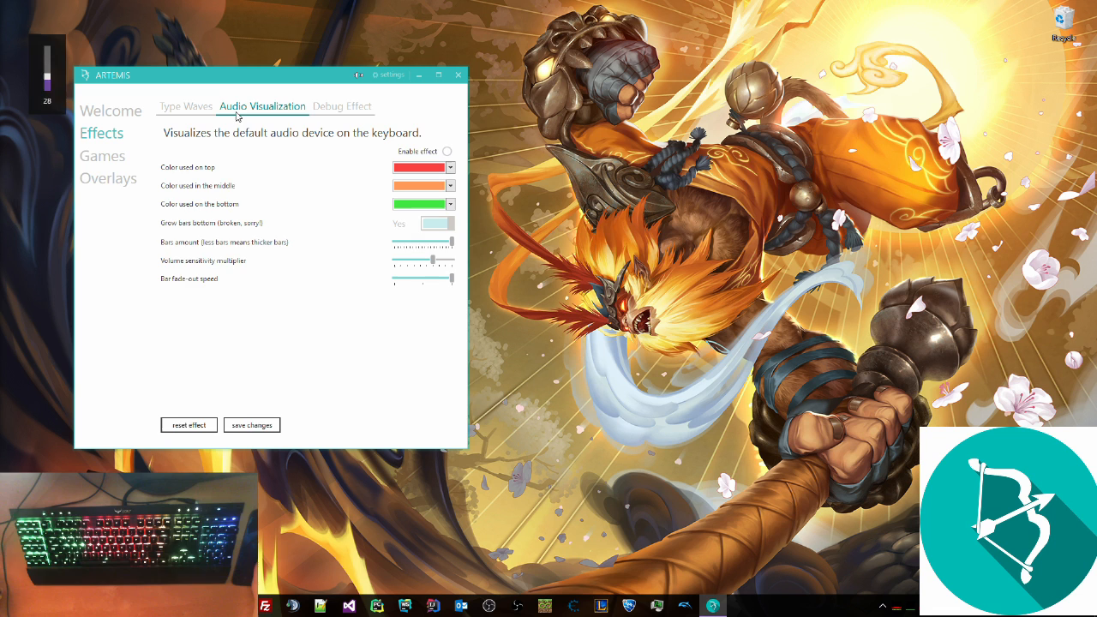
{"action": "left_click", "coordinate": [444, 151]}
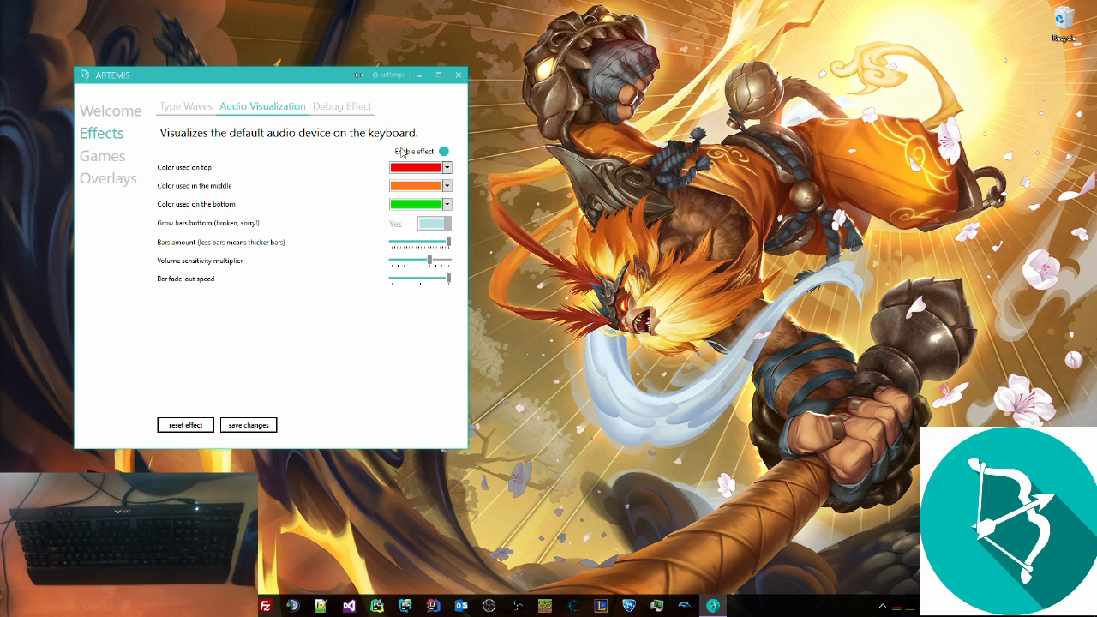
{"action": "left_click", "coordinate": [444, 151]}
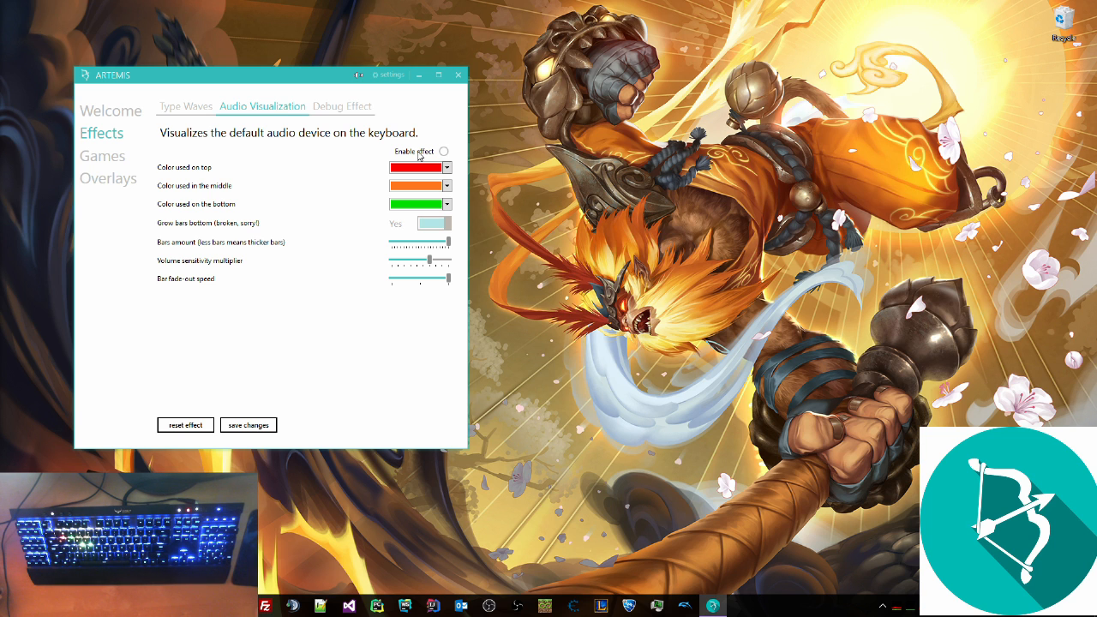
{"action": "mouse_move", "coordinate": [298, 285]}
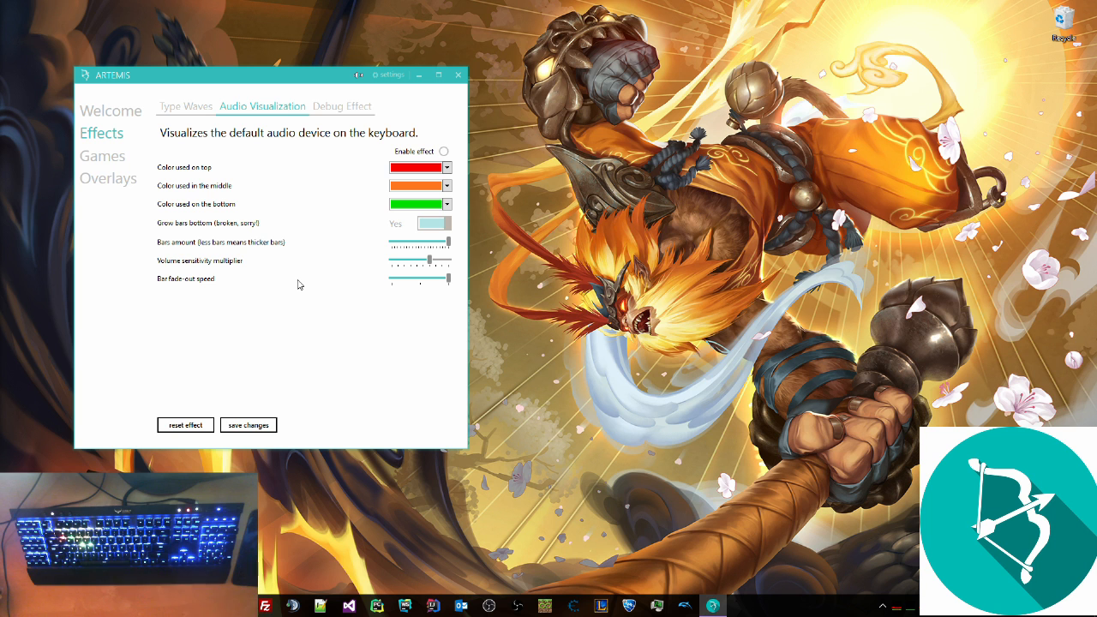